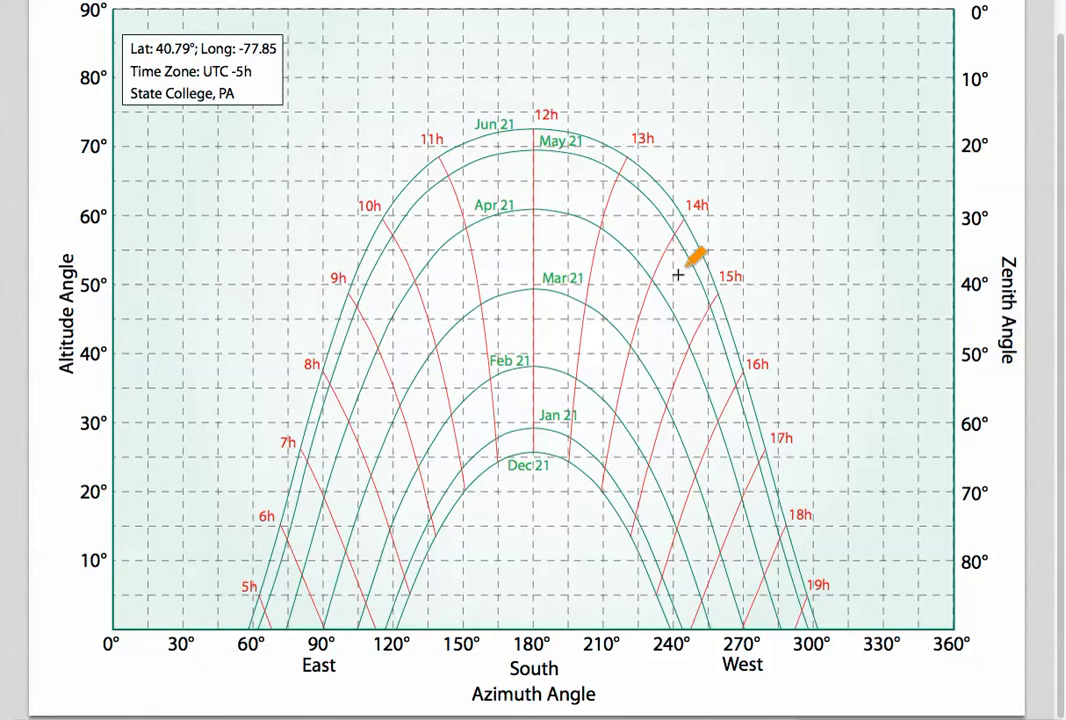
{"action": "mouse_move", "coordinate": [685, 313]}
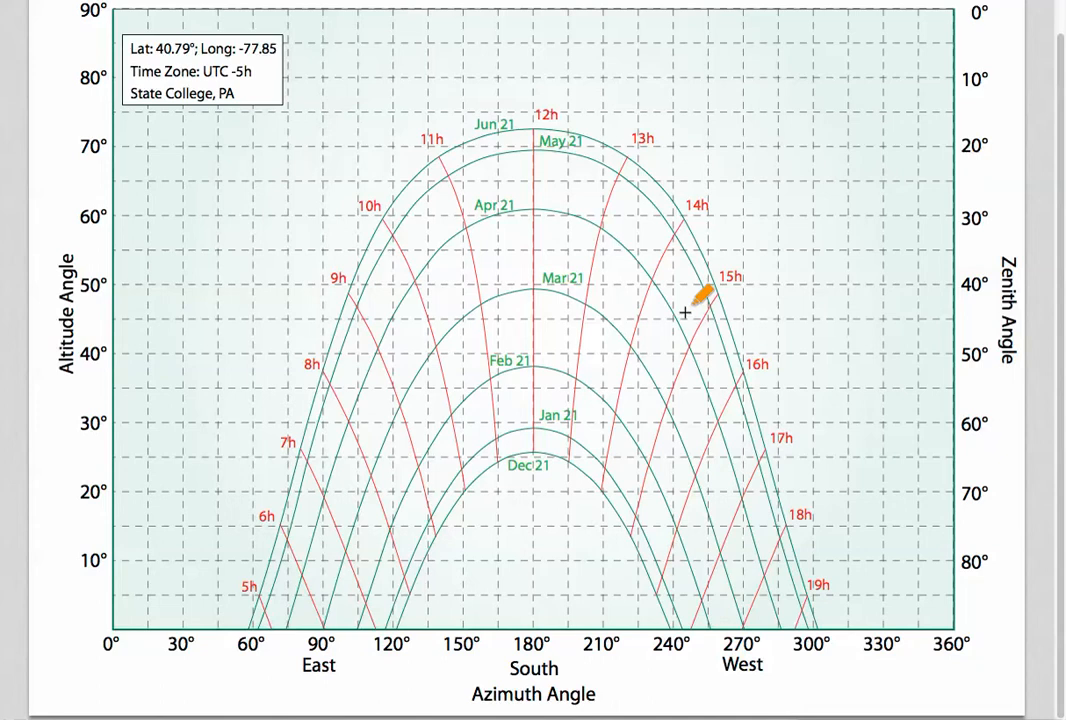
{"action": "mouse_move", "coordinate": [797, 327]}
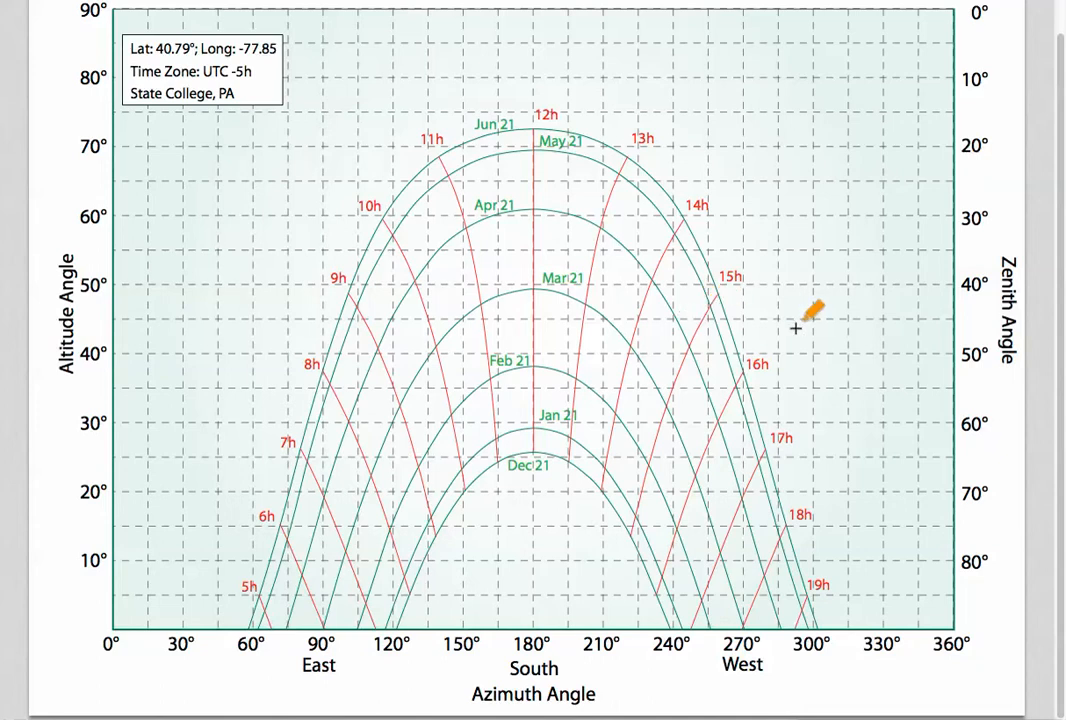
{"action": "mouse_move", "coordinate": [800, 315]}
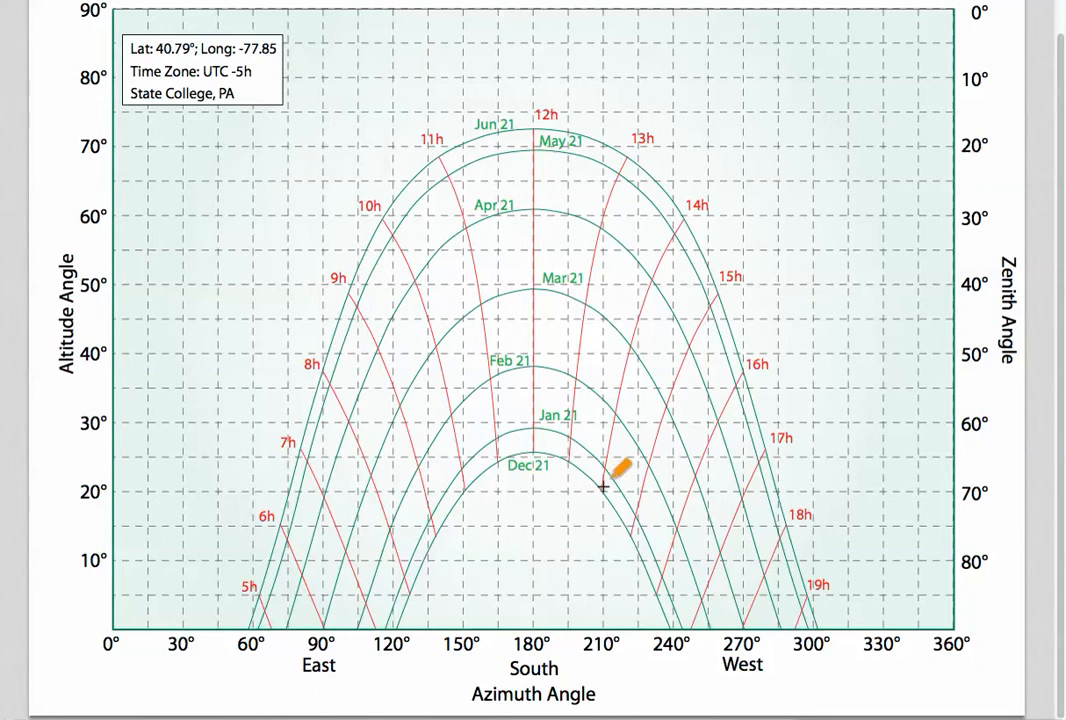
{"action": "mouse_move", "coordinate": [773, 520]}
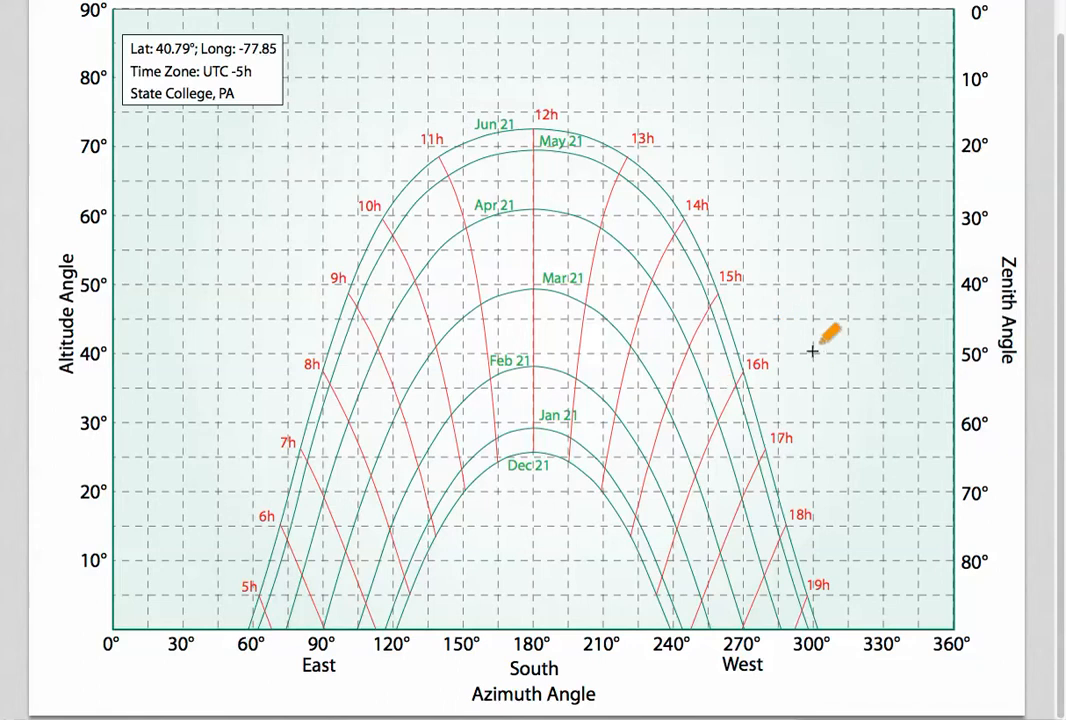
{"action": "mouse_move", "coordinate": [762, 348]}
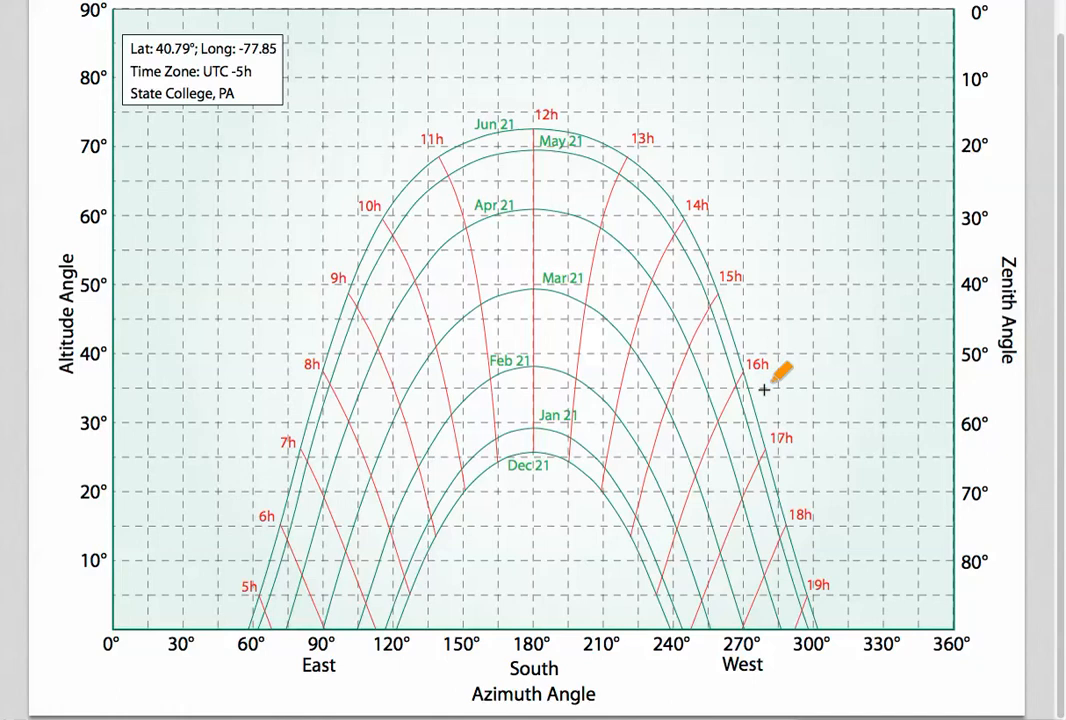
{"action": "mouse_move", "coordinate": [662, 552]}
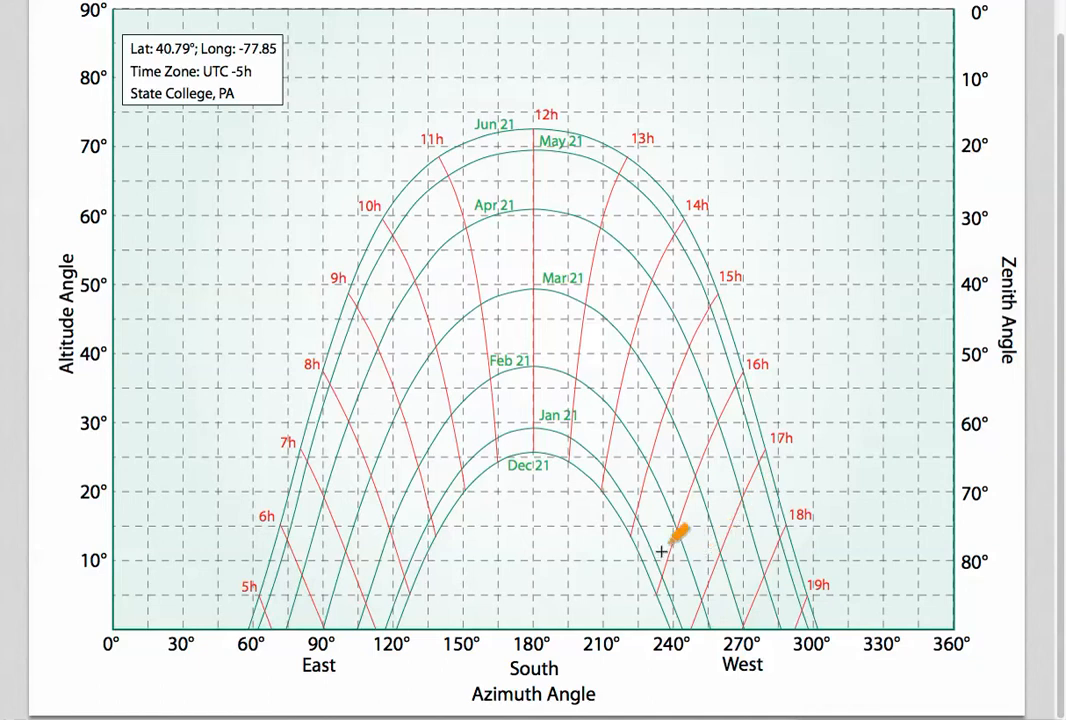
{"action": "mouse_move", "coordinate": [712, 578]}
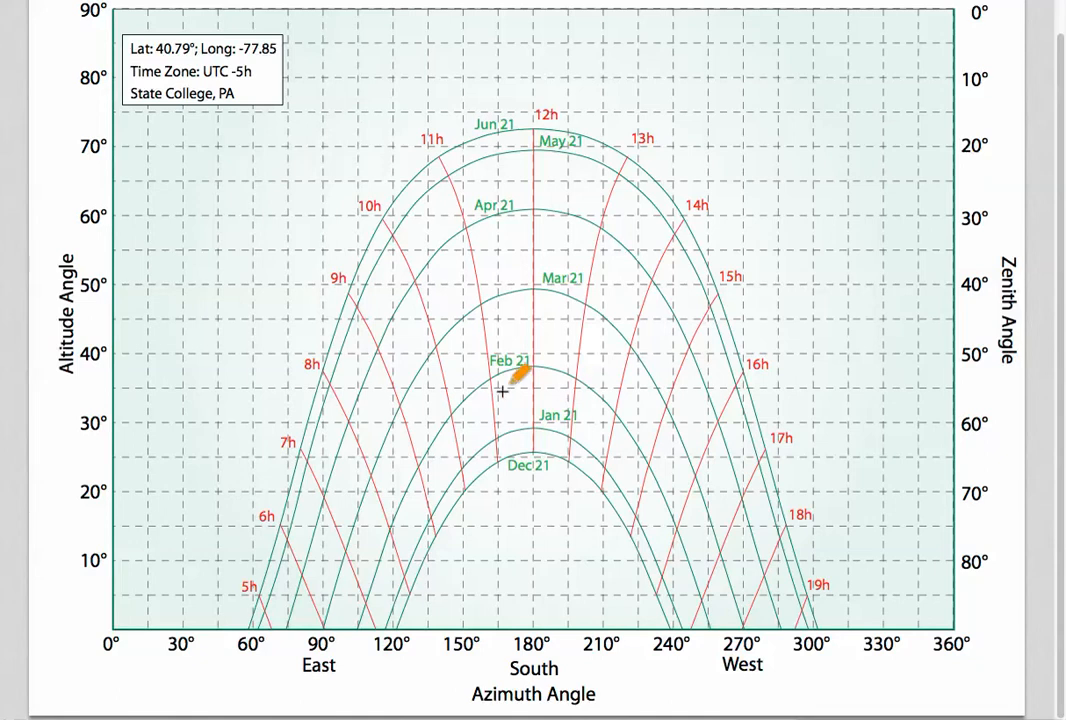
{"action": "mouse_move", "coordinate": [685, 600]}
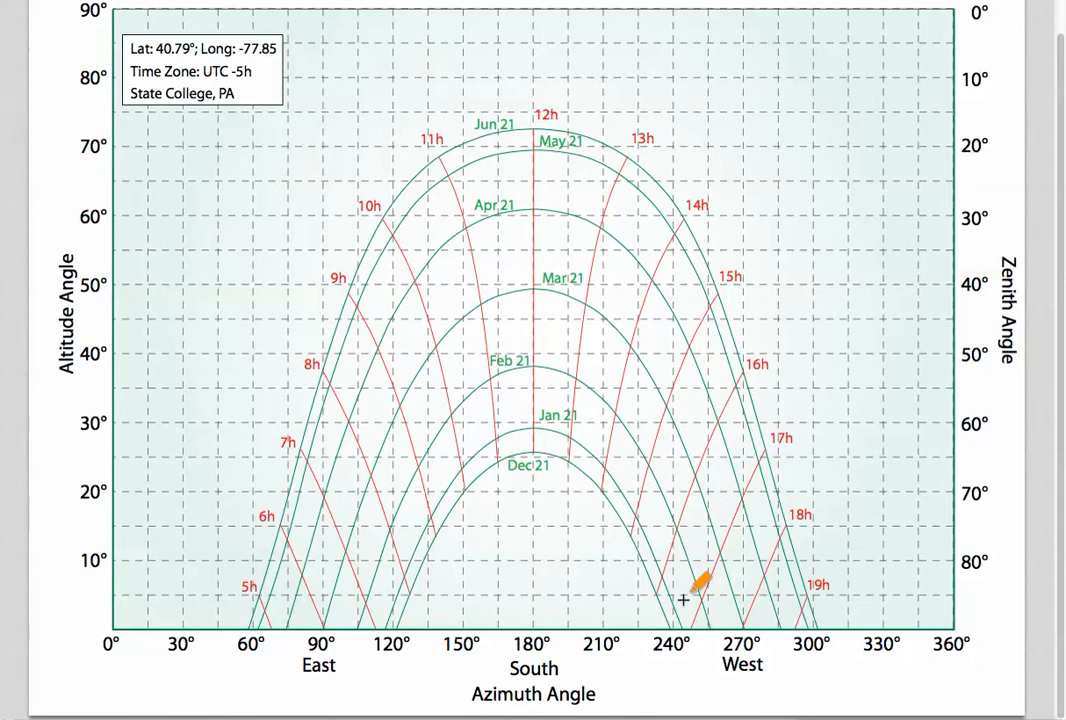
{"action": "mouse_move", "coordinate": [543, 607]}
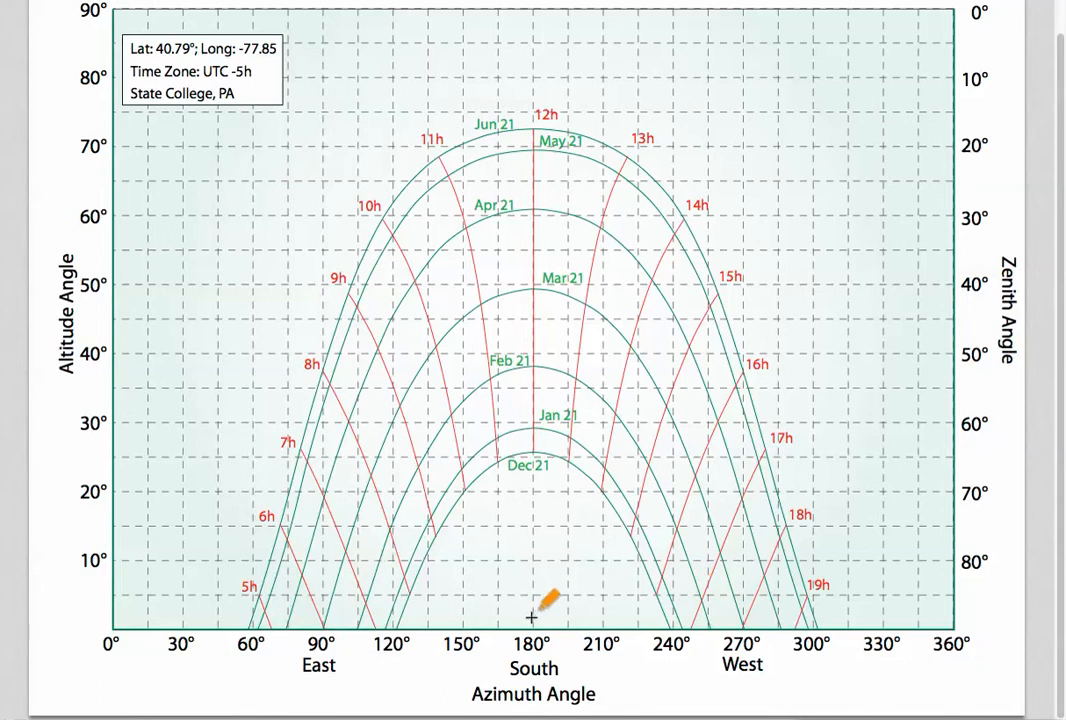
{"action": "mouse_move", "coordinate": [690, 620]}
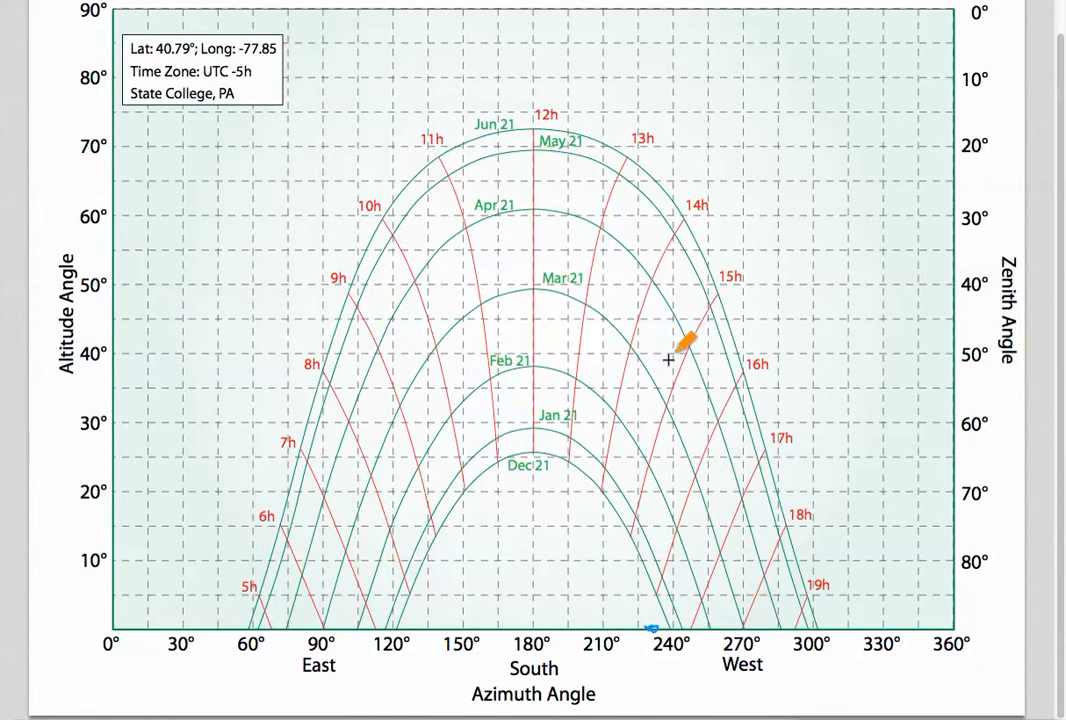
Dot the horizon point near 237° azimuth, just beyond the 230° mark.
{"action": "left_click_drag", "start_coordinate": [685, 340], "coordinate": [675, 602]}
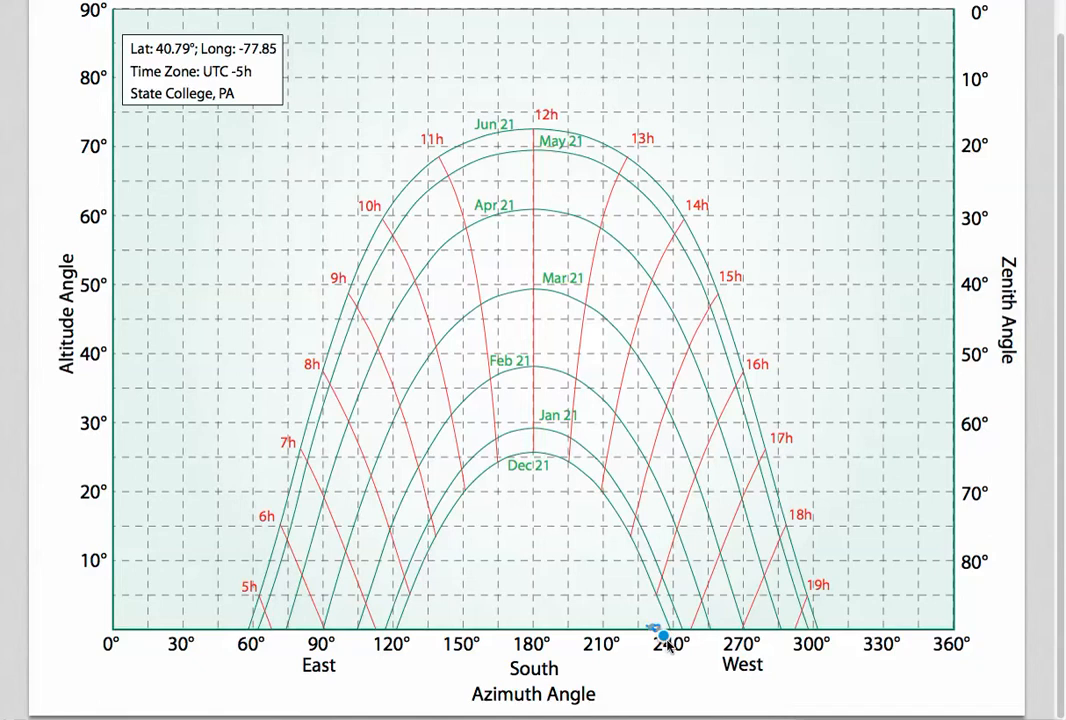
{"action": "mouse_move", "coordinate": [650, 514]}
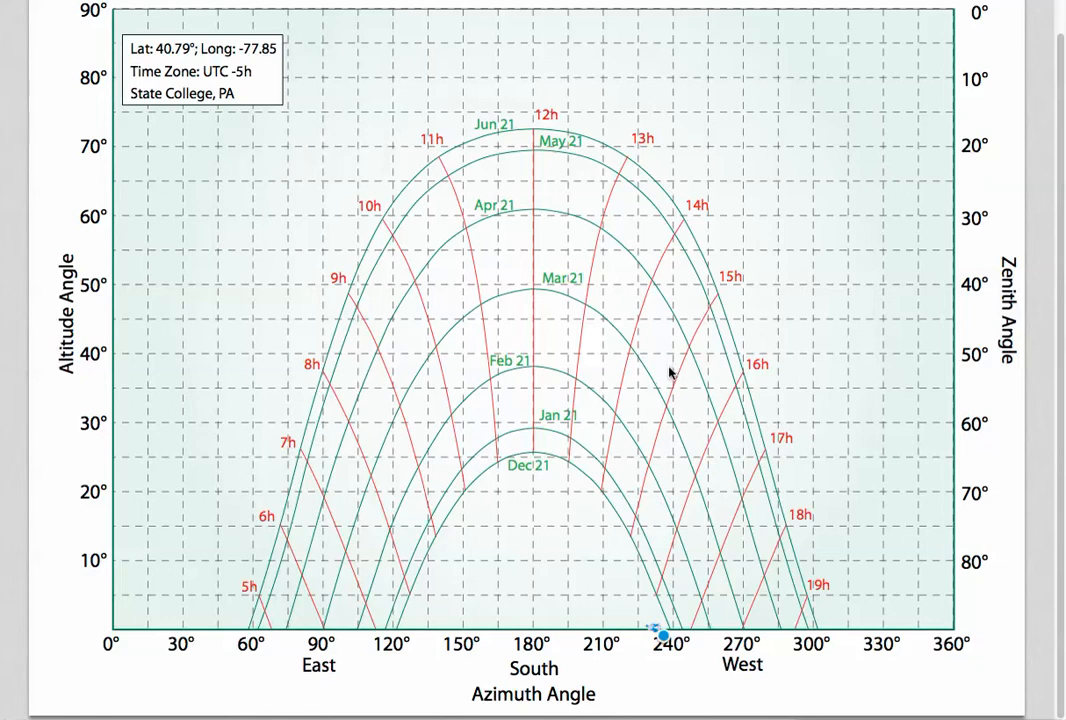
{"action": "mouse_move", "coordinate": [652, 413]}
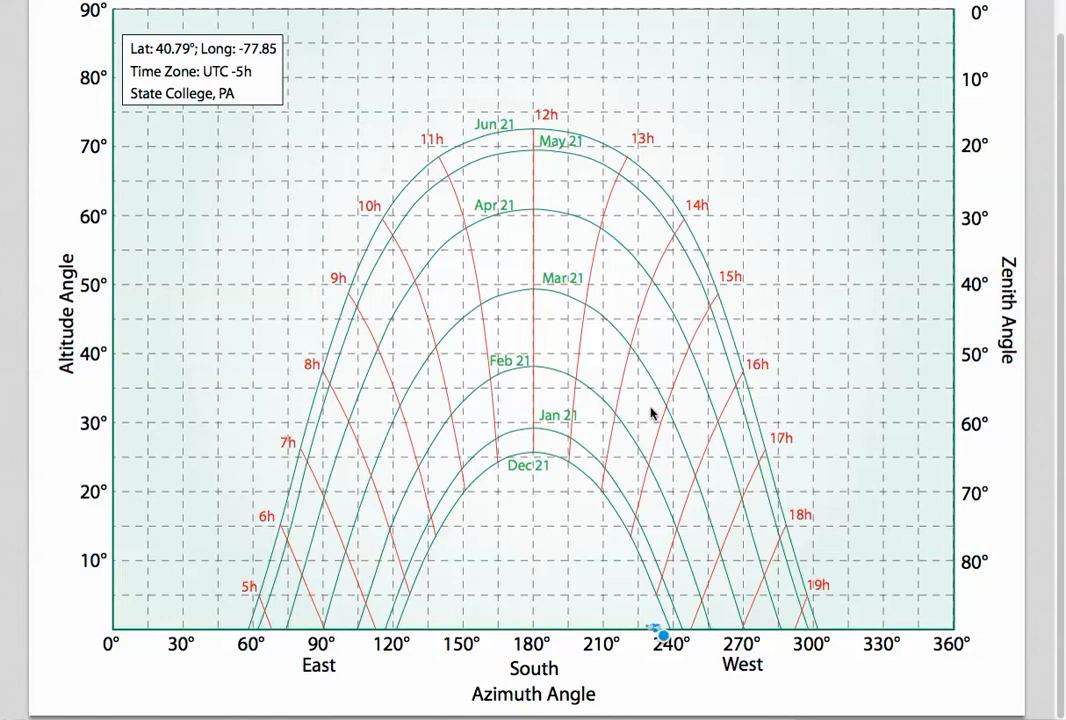
{"action": "mouse_move", "coordinate": [650, 395]}
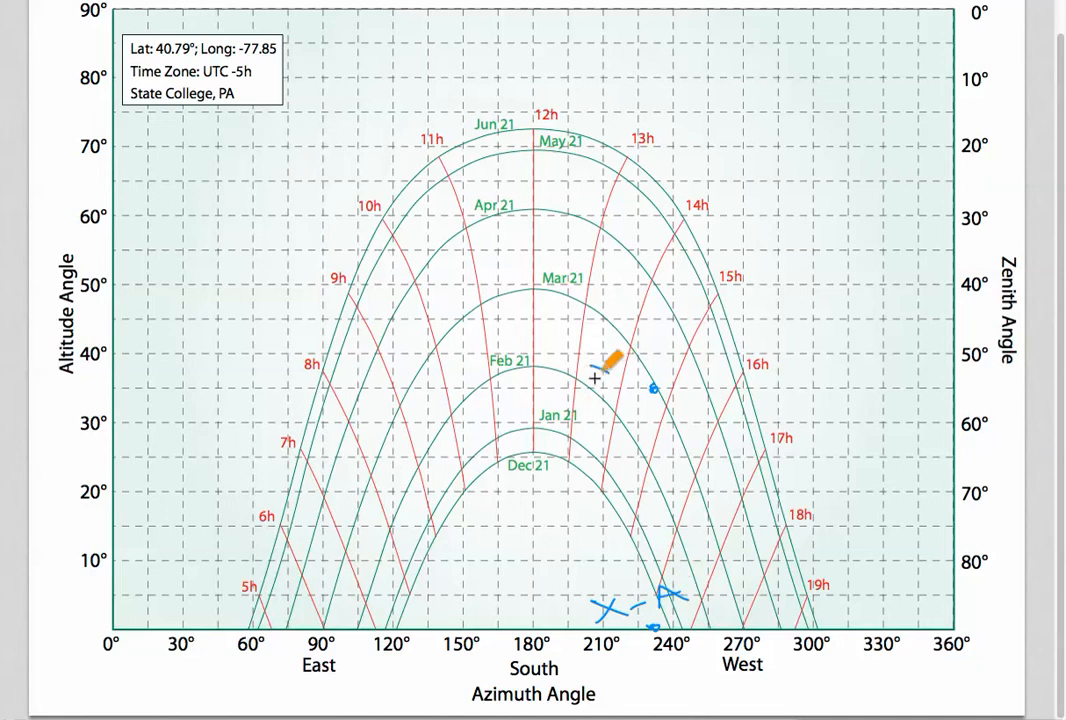
Write X-B beside the 35° point, then erase the X-A and X-B labels.
{"action": "left_click_drag", "start_coordinate": [600, 375], "coordinate": [660, 360]}
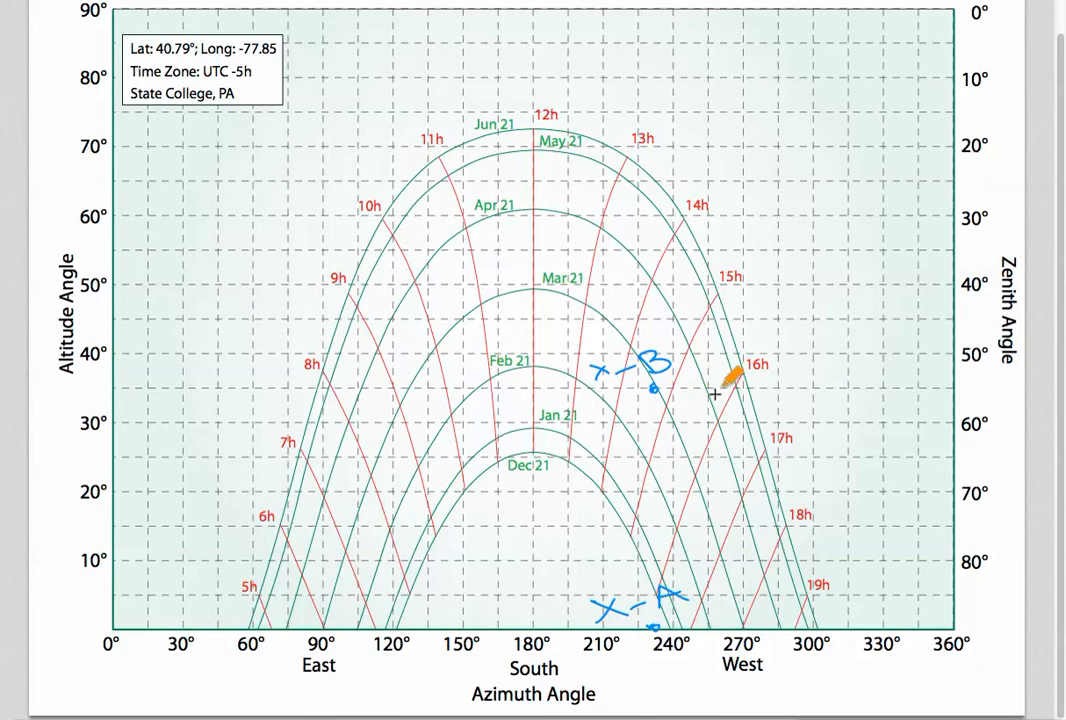
{"action": "mouse_move", "coordinate": [695, 392]}
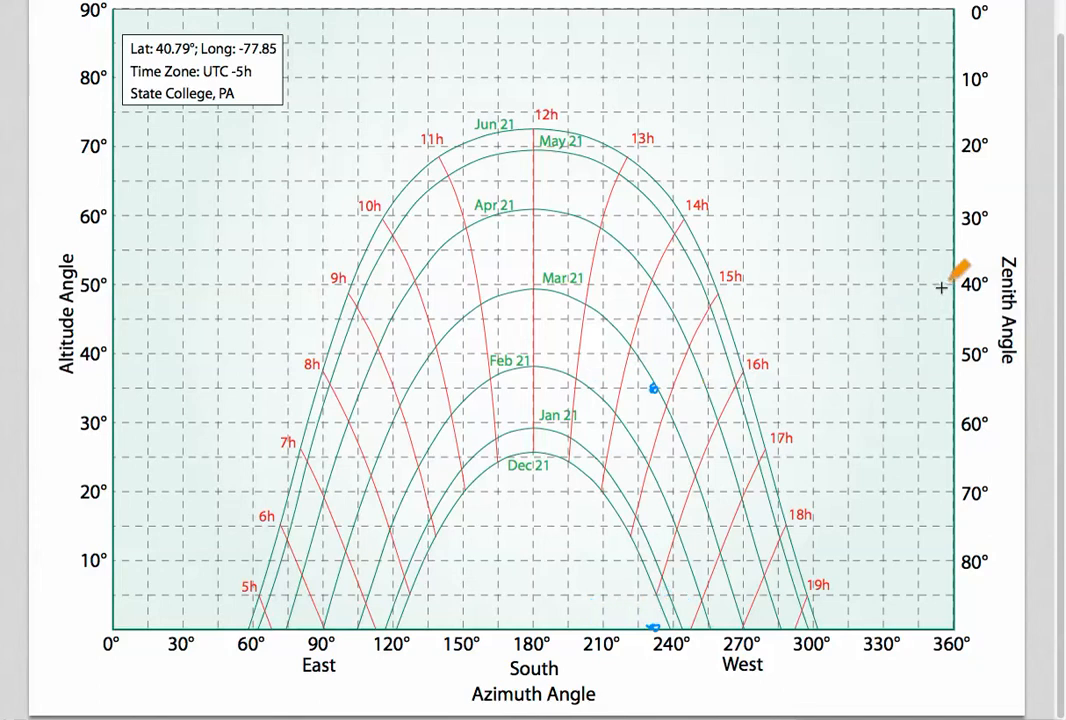
{"action": "mouse_move", "coordinate": [865, 555]}
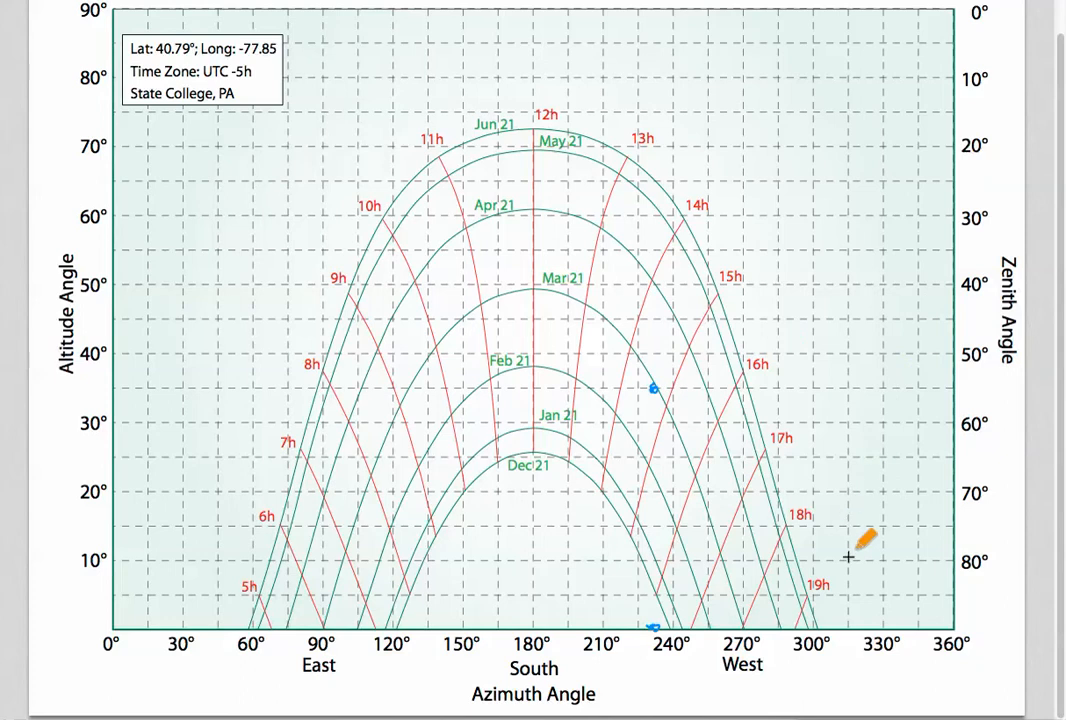
{"action": "left_click_drag", "start_coordinate": [865, 545], "coordinate": [650, 540]}
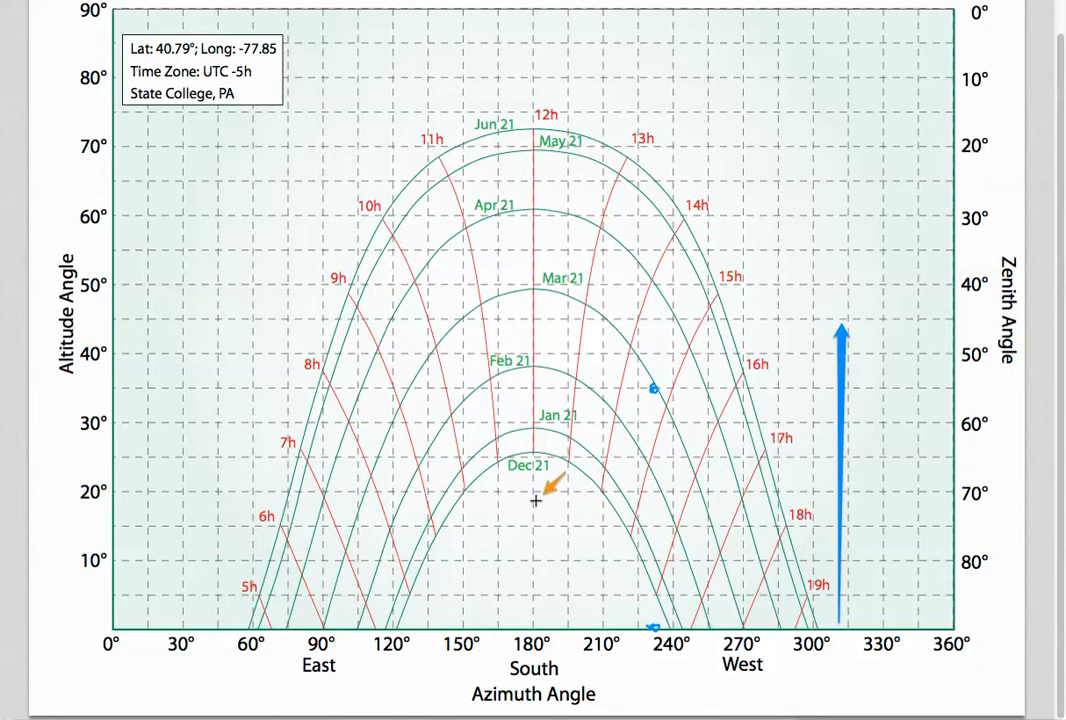
Sketch a pointer toward 240° azimuth and dot a mark near 310°, 45° altitude.
{"action": "left_click_drag", "start_coordinate": [535, 500], "coordinate": [670, 500]}
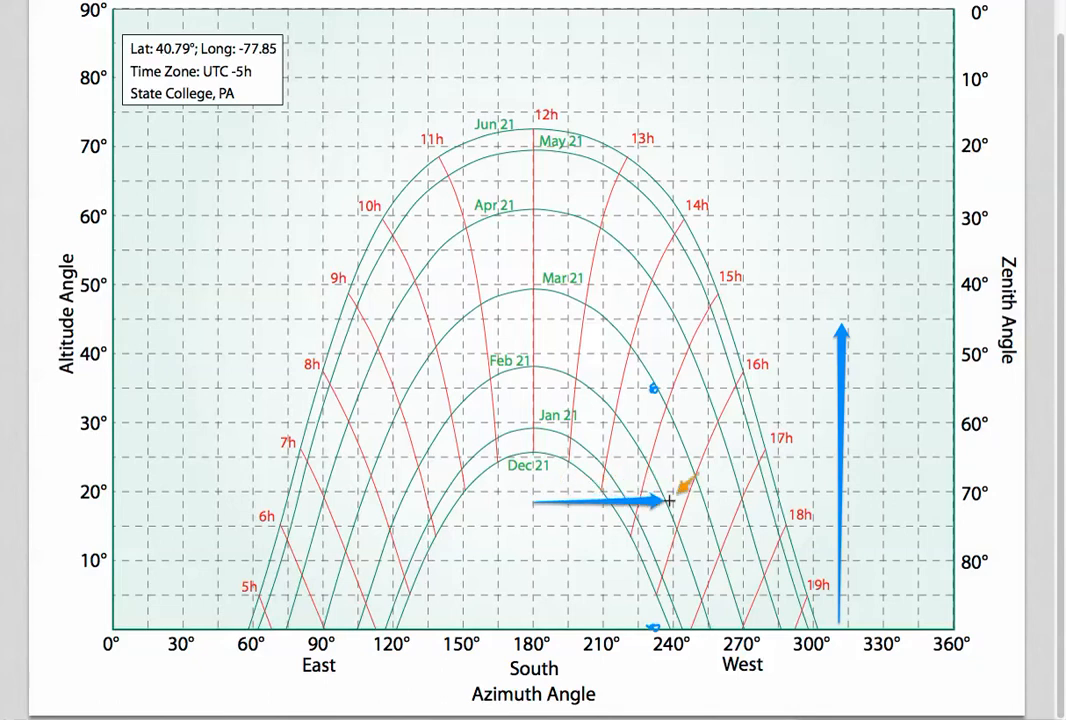
{"action": "left_click_drag", "start_coordinate": [655, 503], "coordinate": [745, 500]}
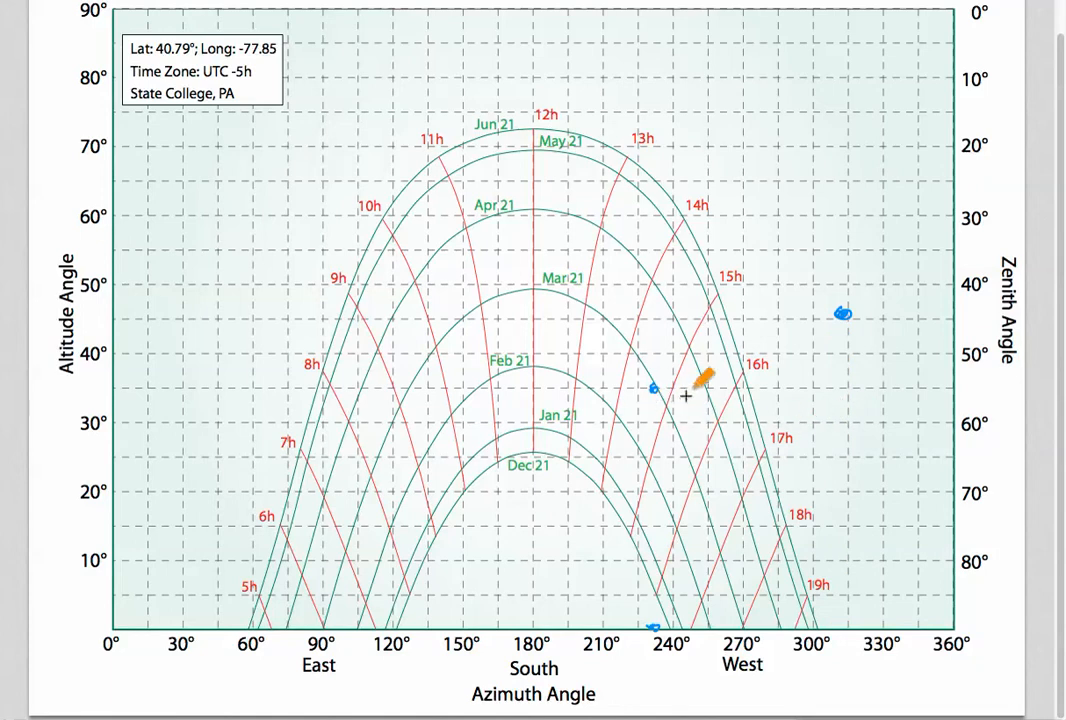
Stroke a vertical line from the 35° point near 232° down to the horizon, retracing it.
{"action": "left_click_drag", "start_coordinate": [705, 378], "coordinate": [660, 393]}
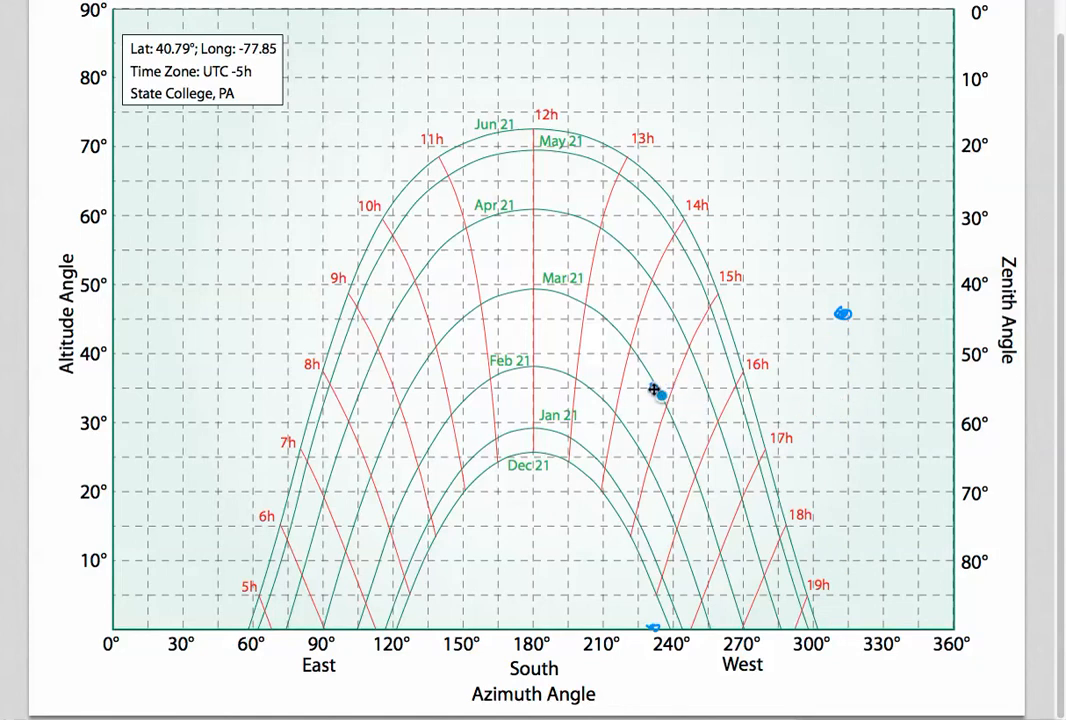
{"action": "mouse_move", "coordinate": [648, 429]}
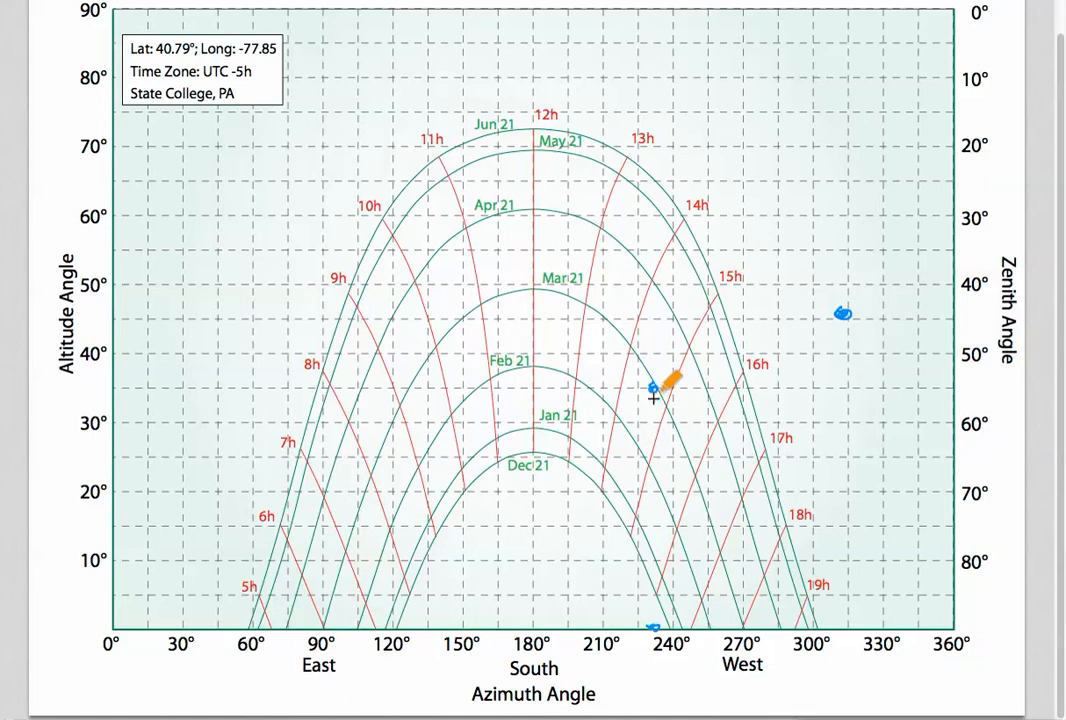
{"action": "left_click_drag", "start_coordinate": [653, 388], "coordinate": [660, 608]}
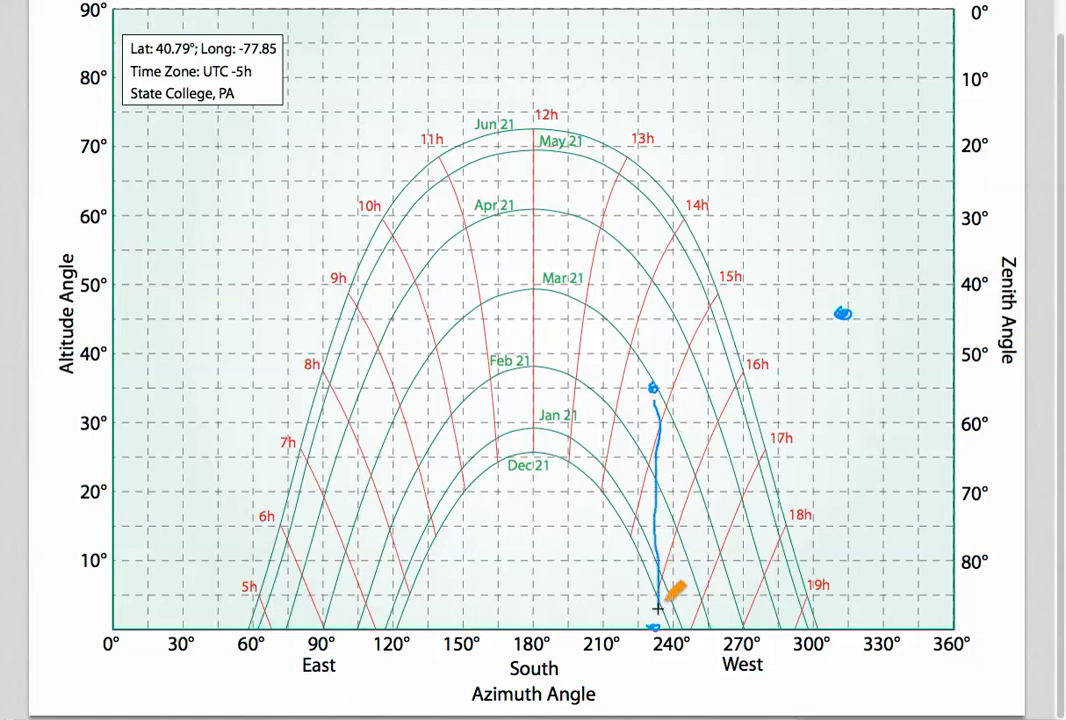
{"action": "left_click_drag", "start_coordinate": [670, 595], "coordinate": [790, 480]}
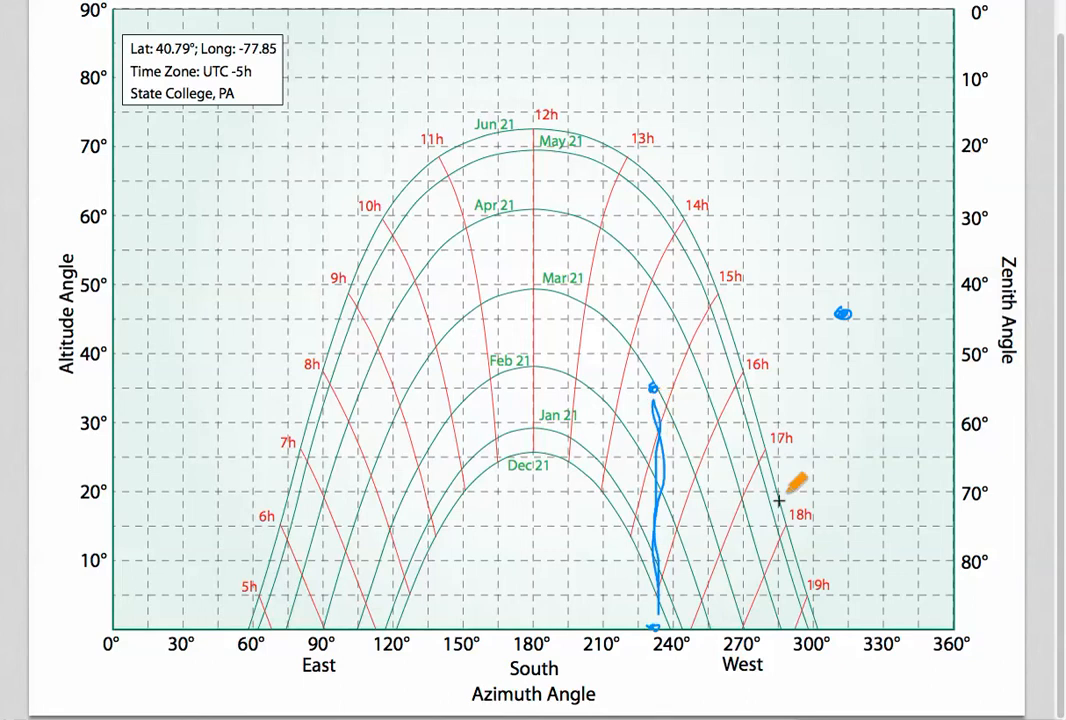
{"action": "mouse_move", "coordinate": [784, 388]}
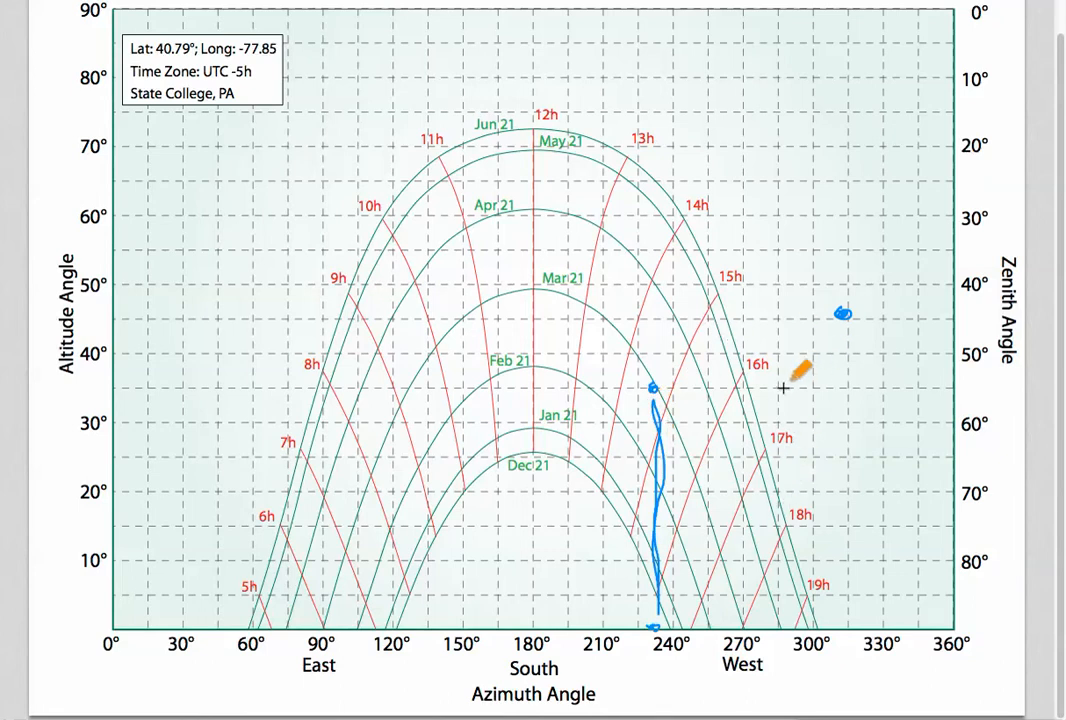
{"action": "mouse_move", "coordinate": [667, 487]}
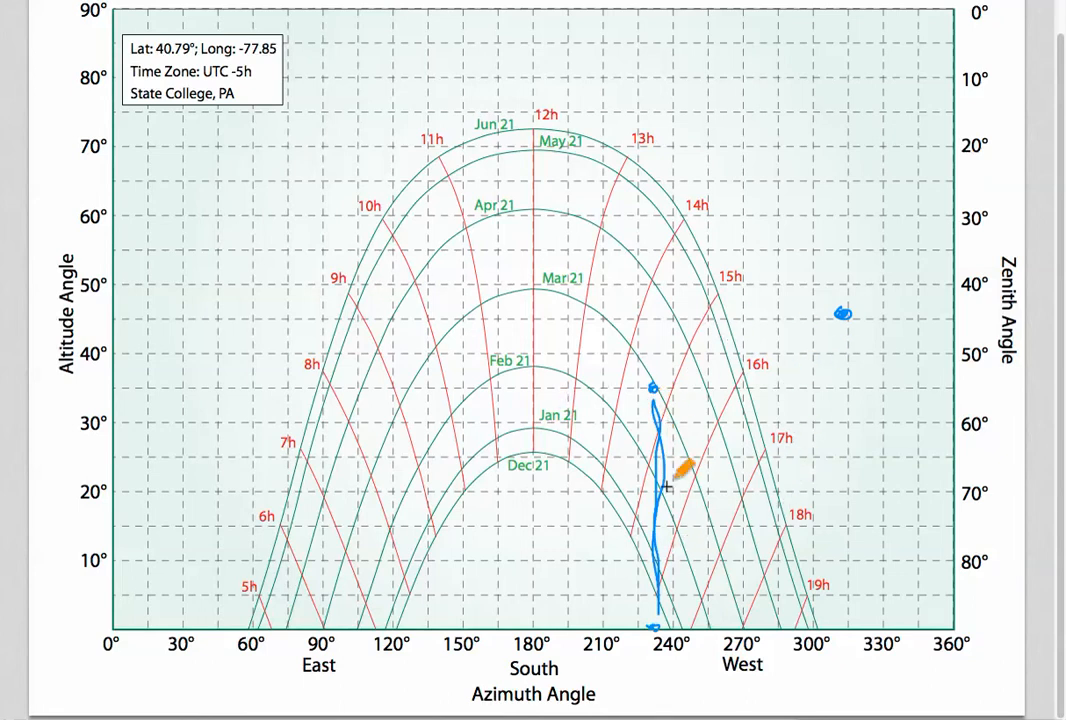
{"action": "left_click_drag", "start_coordinate": [665, 487], "coordinate": [667, 421]}
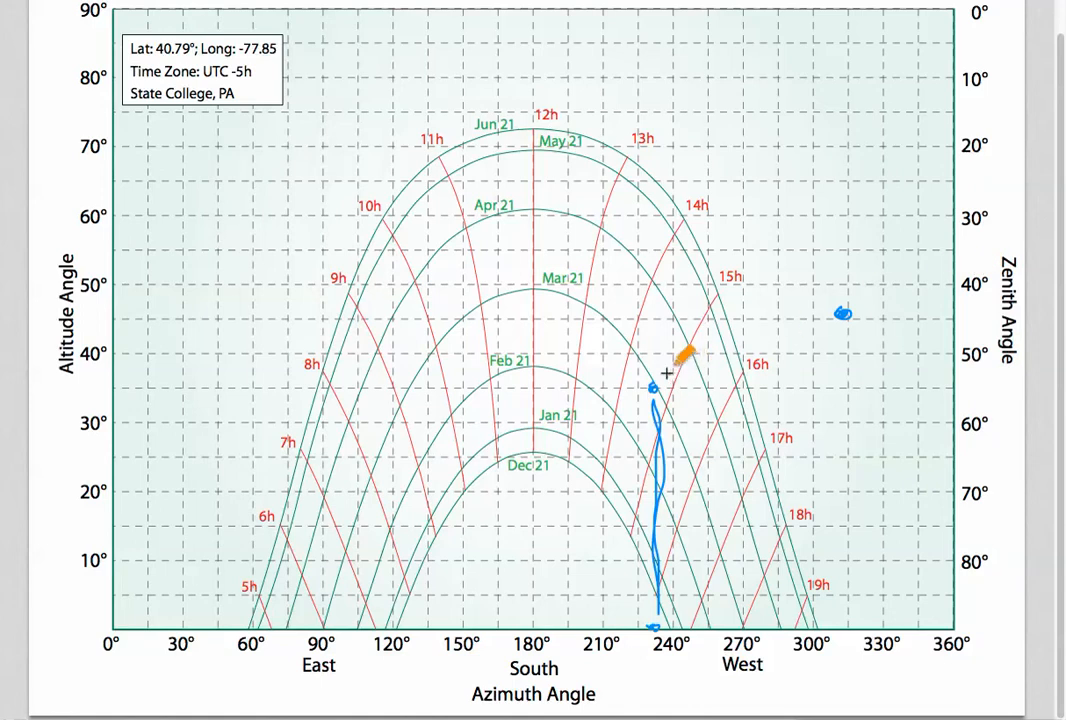
Sweep a curved stroke from the 35° point through the 310° mark to the 360° edge.
{"action": "left_click_drag", "start_coordinate": [683, 358], "coordinate": [955, 278]}
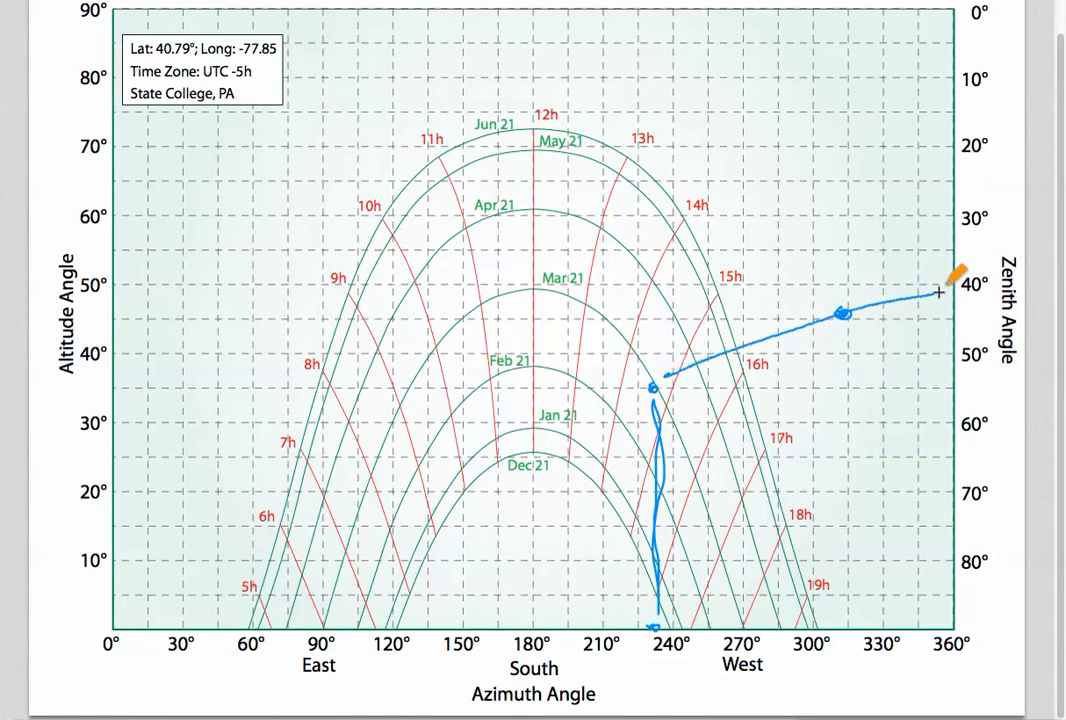
{"action": "left_click_drag", "start_coordinate": [955, 280], "coordinate": [685, 380]}
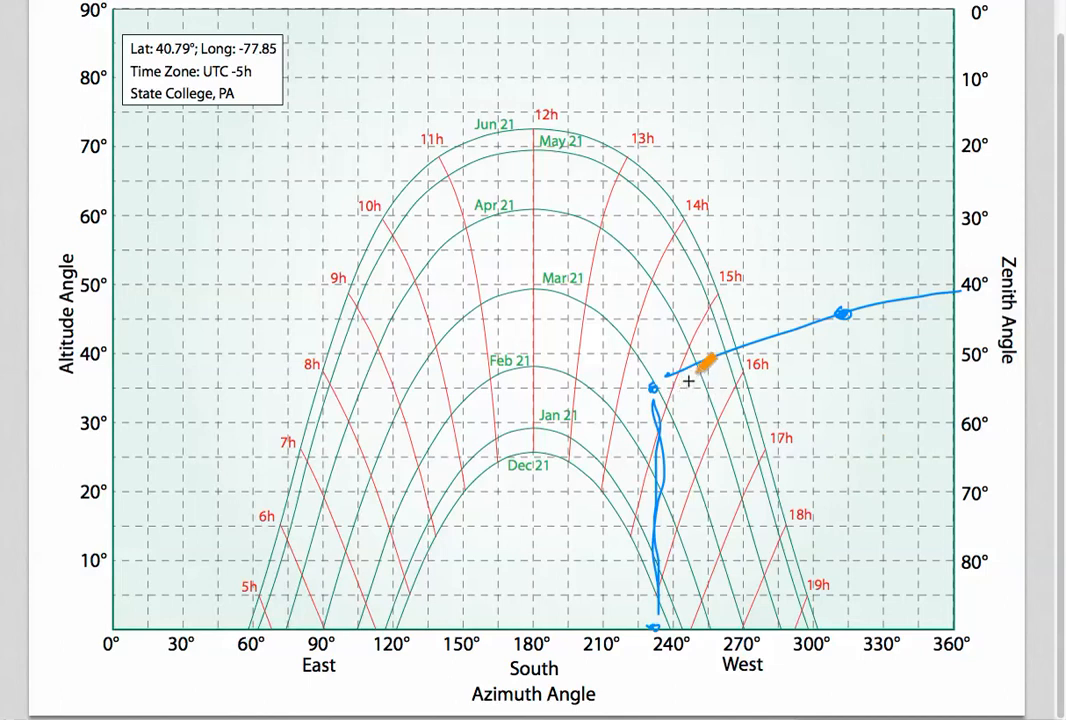
{"action": "left_click_drag", "start_coordinate": [705, 362], "coordinate": [843, 322]}
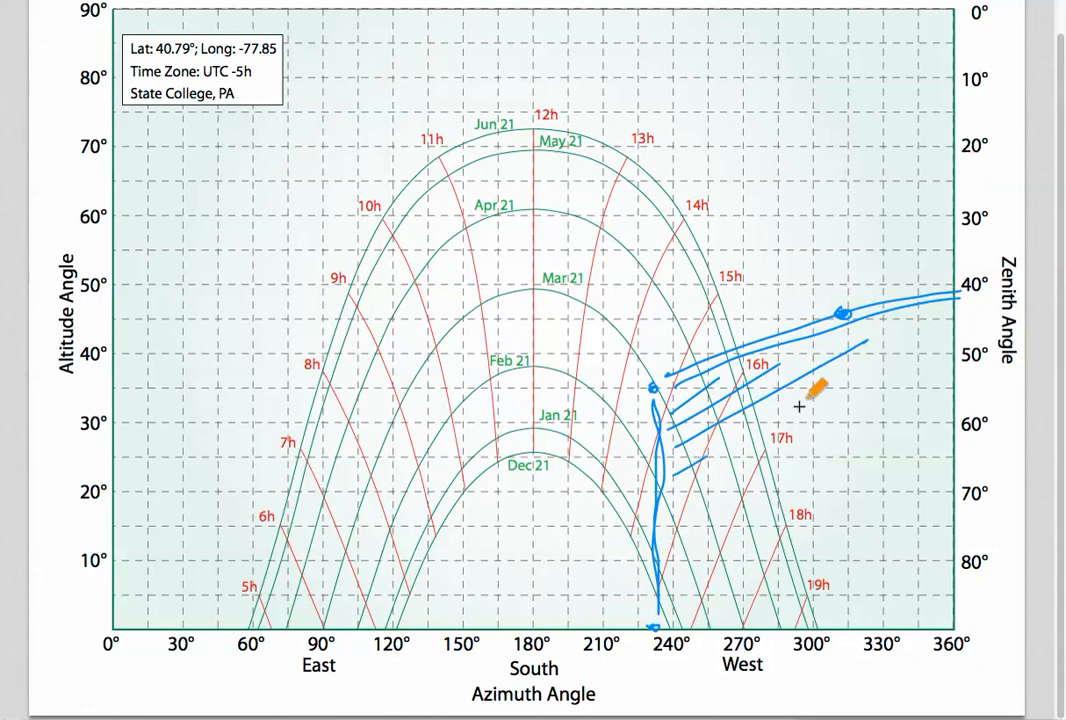
Fill the lower-right area between the vertical line and the 360° edge with diagonal strokes.
{"action": "left_click_drag", "start_coordinate": [820, 390], "coordinate": [960, 440]}
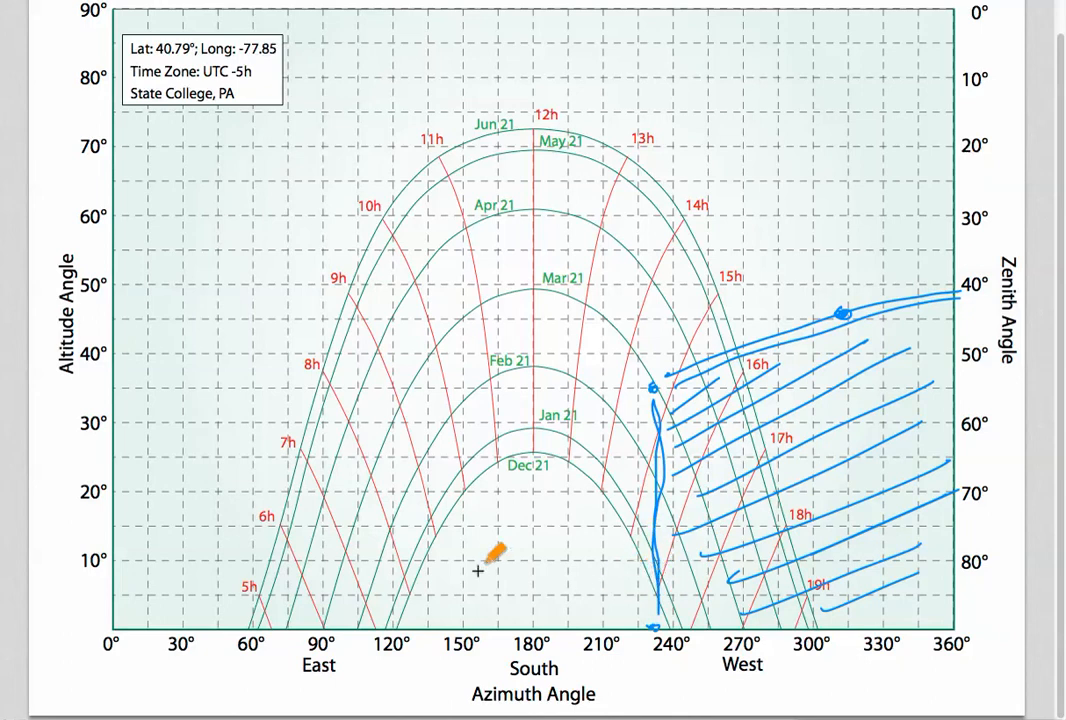
{"action": "mouse_move", "coordinate": [625, 385]}
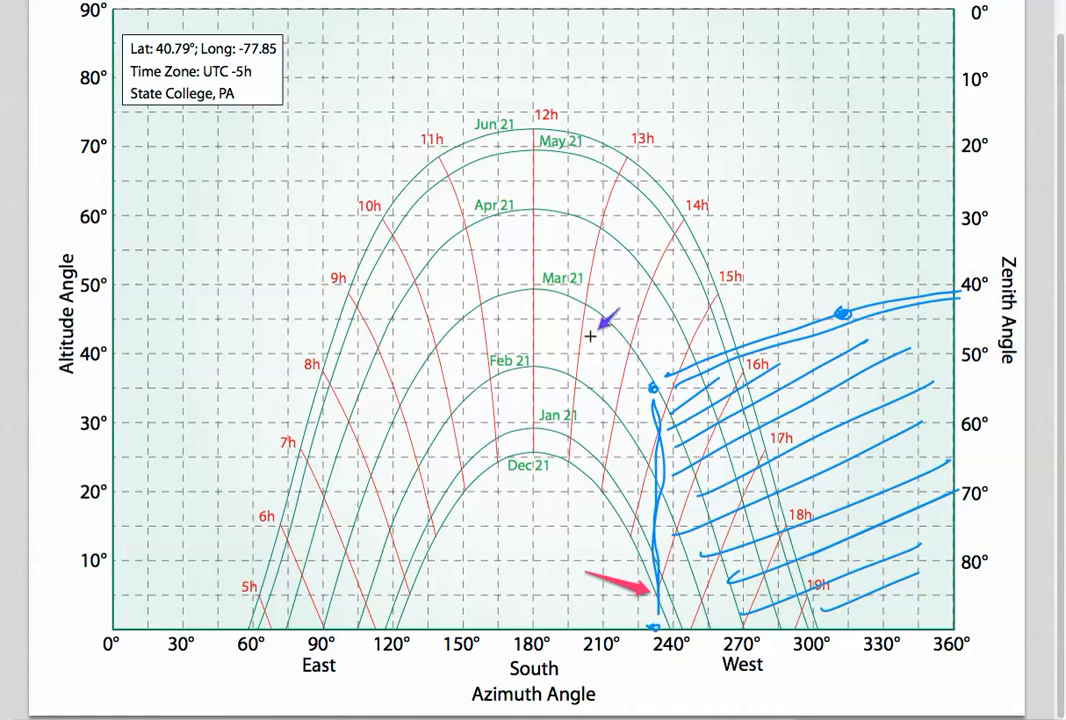
Draw a red arrow pointing at the vertical line's base.
{"action": "left_click_drag", "start_coordinate": [590, 330], "coordinate": [655, 385]}
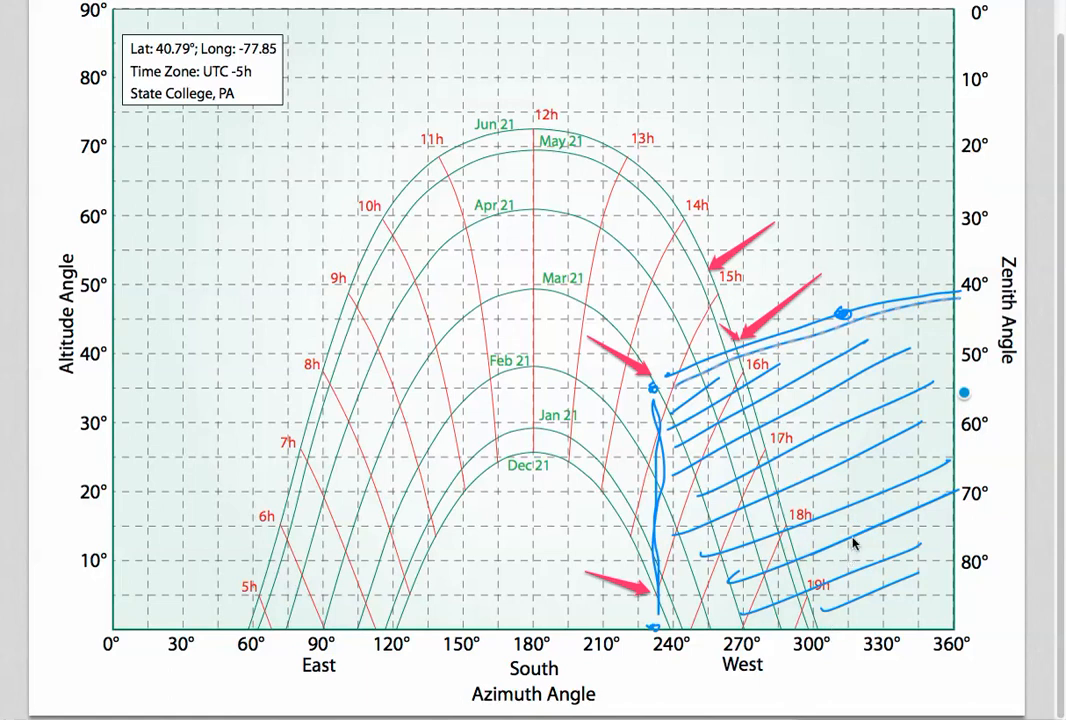
{"action": "mouse_move", "coordinate": [952, 372]}
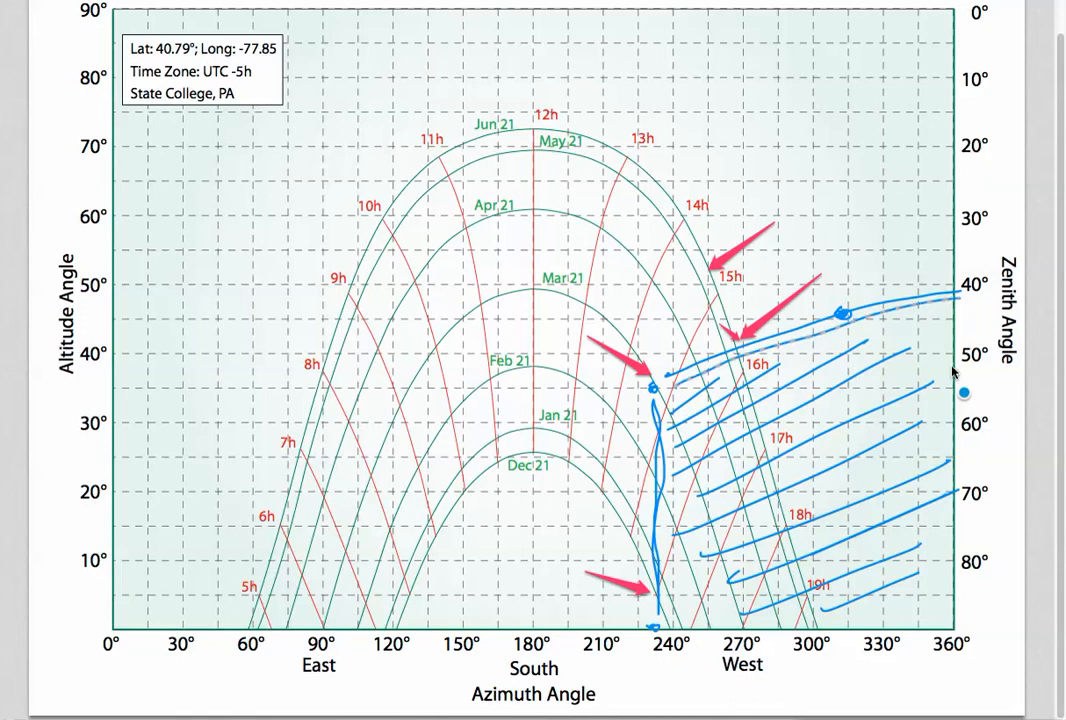